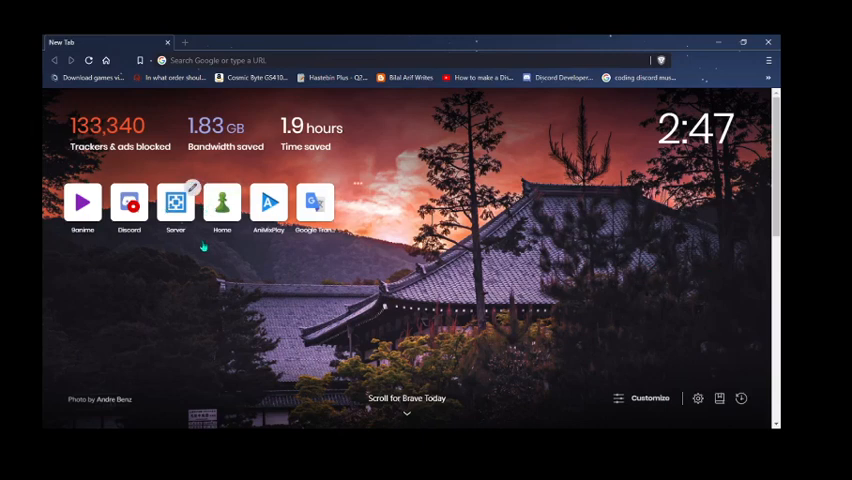
mouse_move(324, 246)
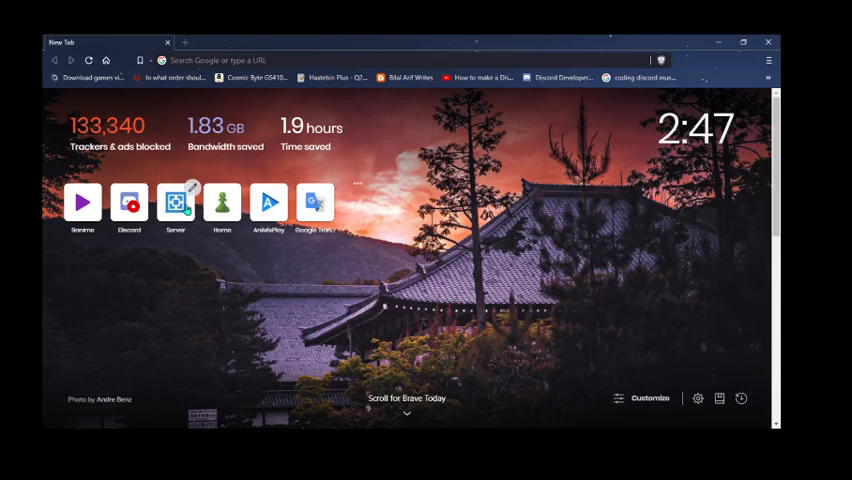
Open the Aternos site from the Brave new-tab shortcut tile.
left_click(176, 202)
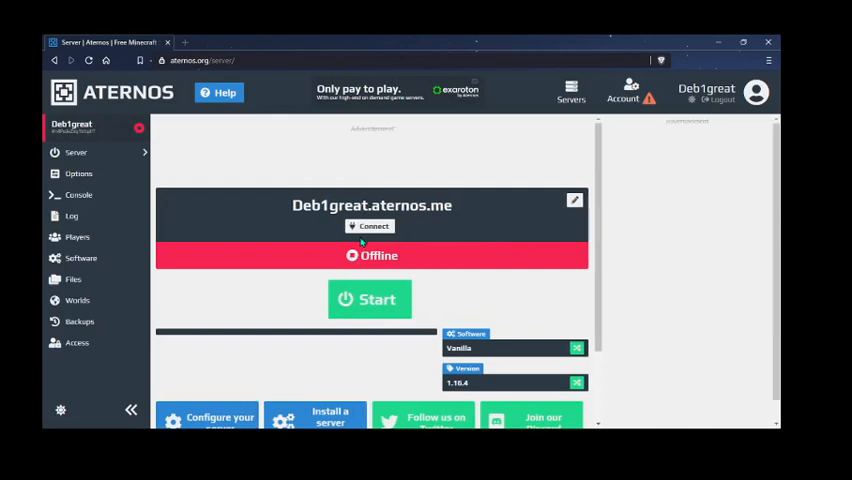
mouse_move(410, 148)
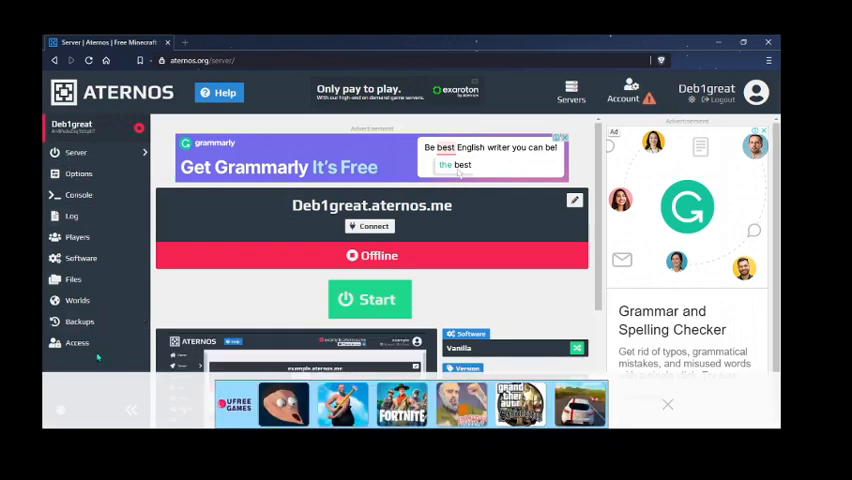
View the Deb1great server's Backups page, then log out to the Aternos login form.
left_click(370, 300)
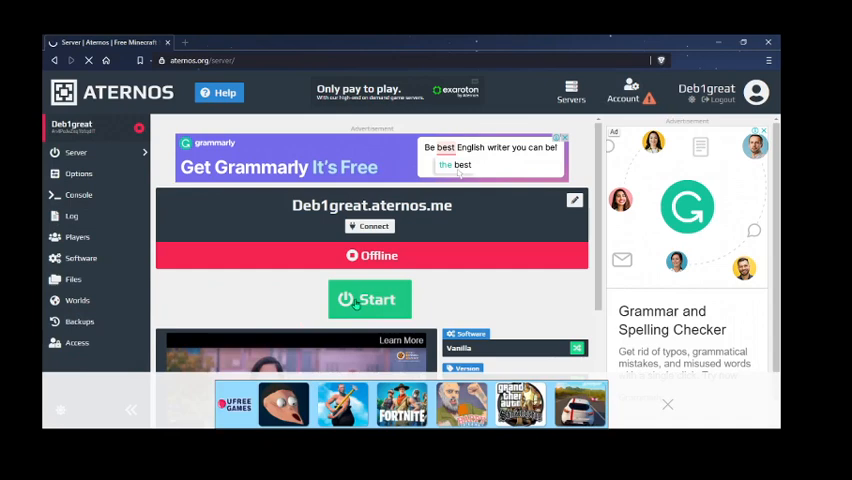
left_click(80, 320)
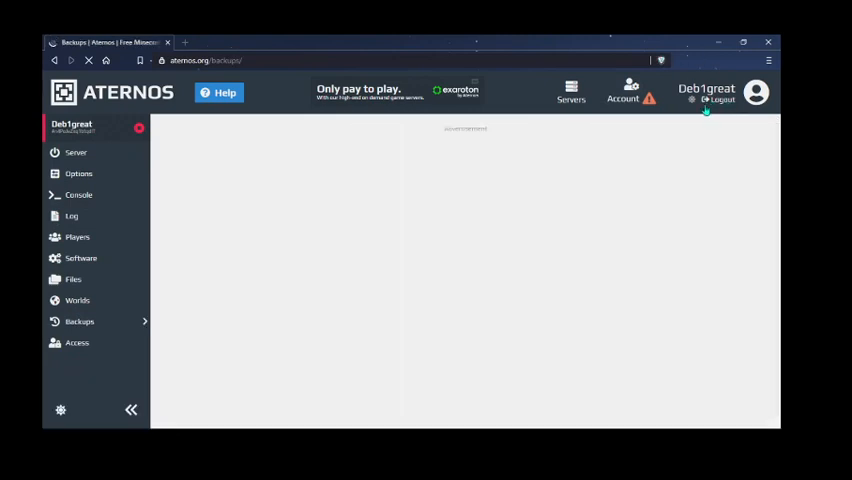
left_click(80, 320)
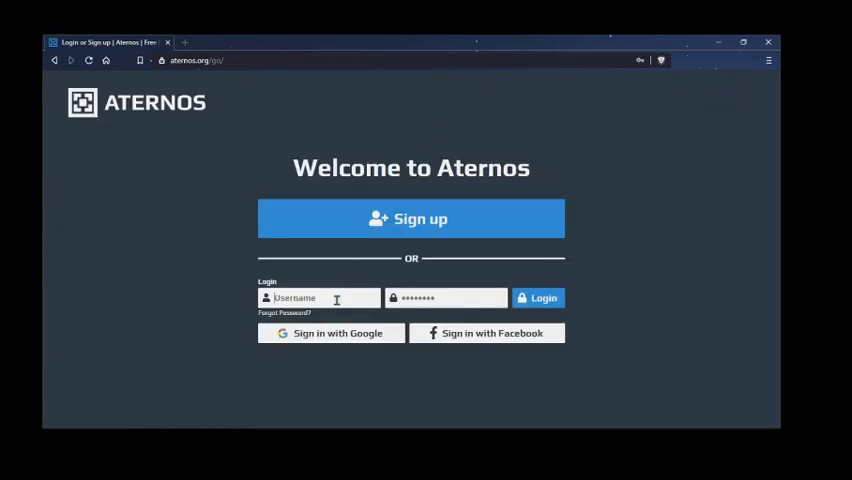
Enter the username 'Hayato' and a password in the login form.
type("Hayato")
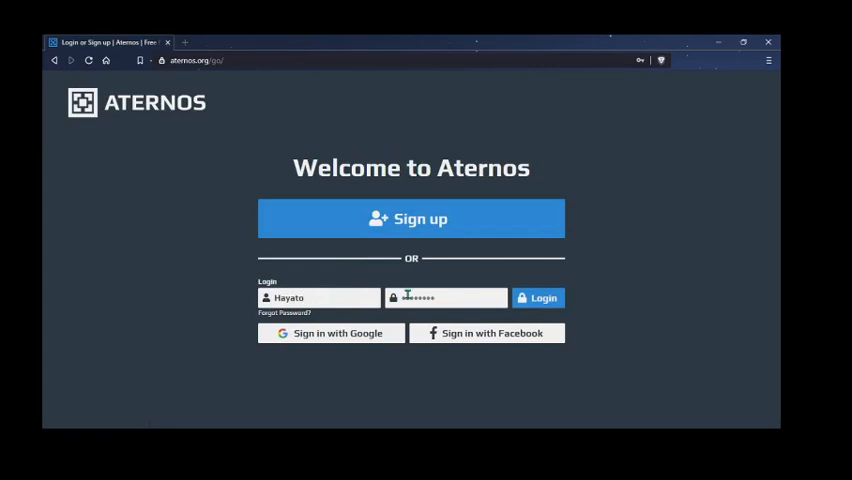
key("Backspace")
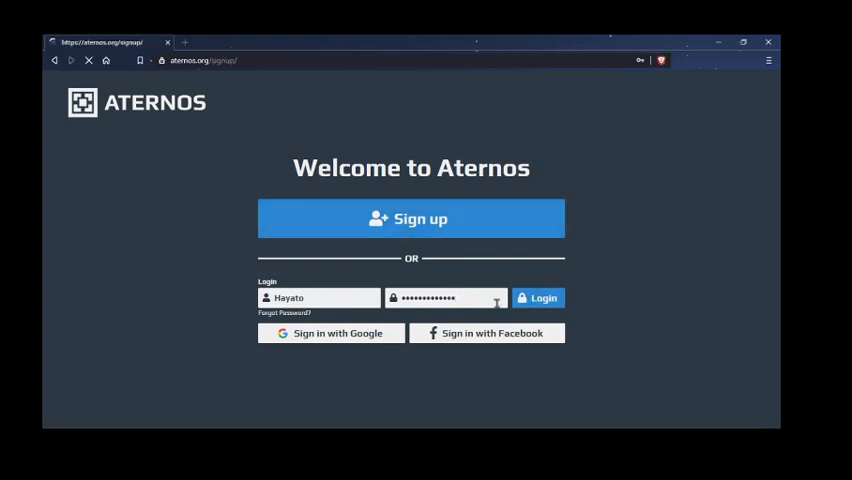
Begin sign-up with username 'HayatoTutorial' and agree to the terms of service.
left_click(412, 218)
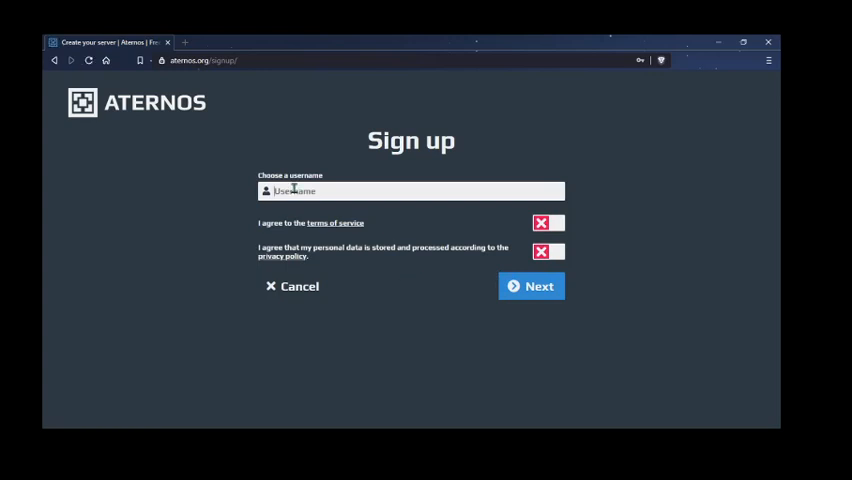
type("Hayako")
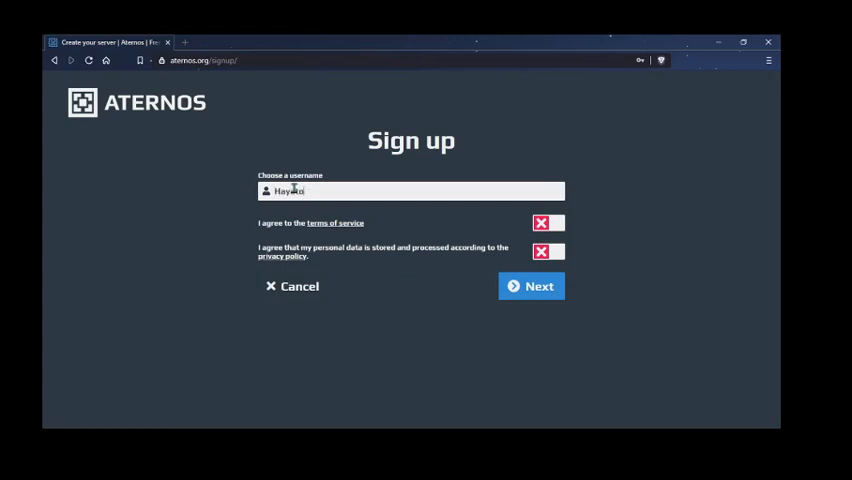
type("HayatoTuo")
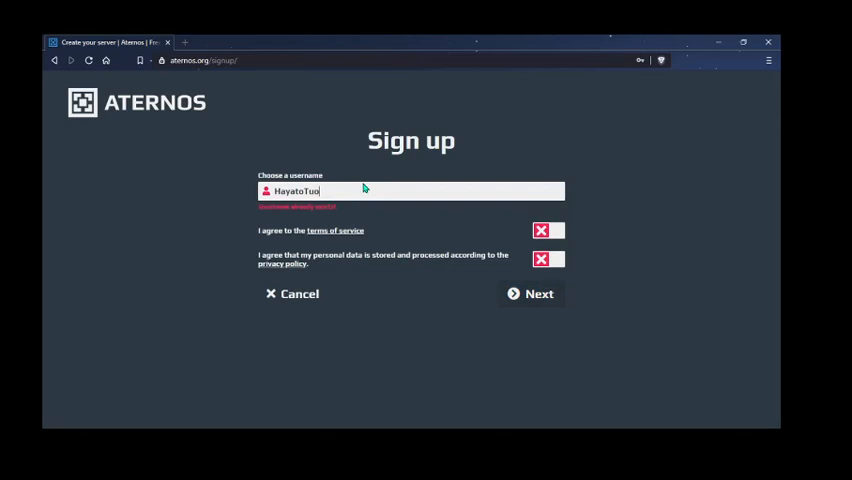
type("ri")
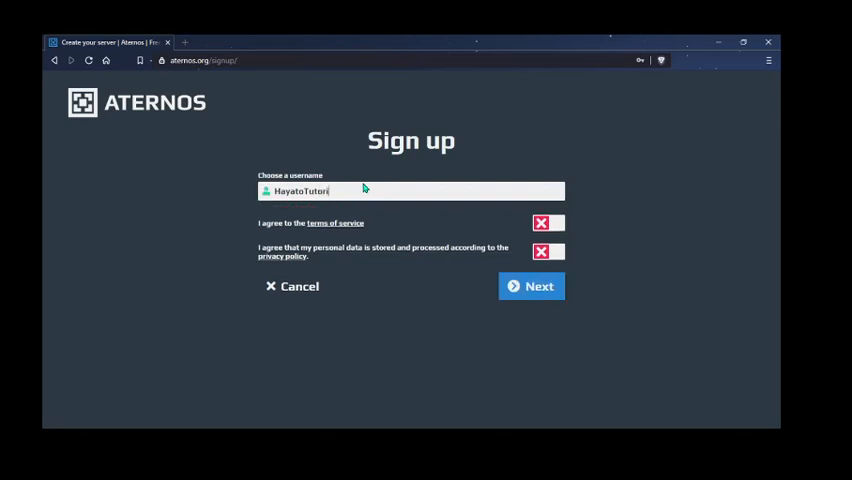
left_click(548, 222)
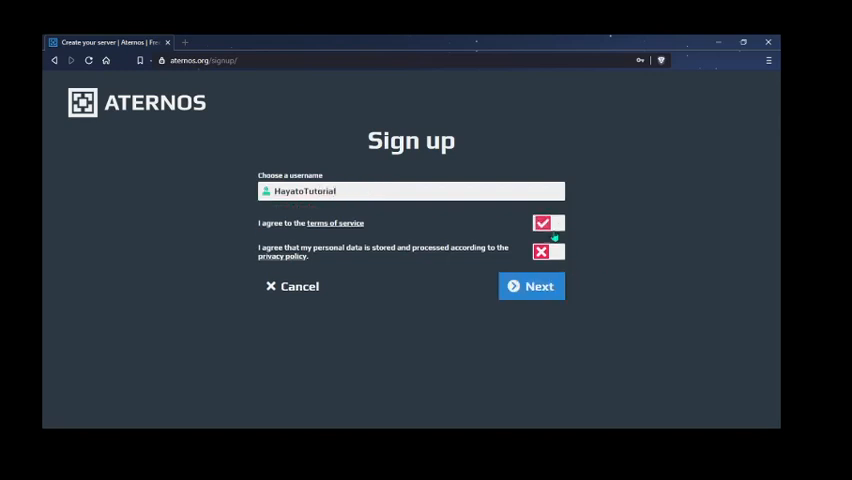
Set and confirm the account password and submit the new account details.
left_click(532, 286)
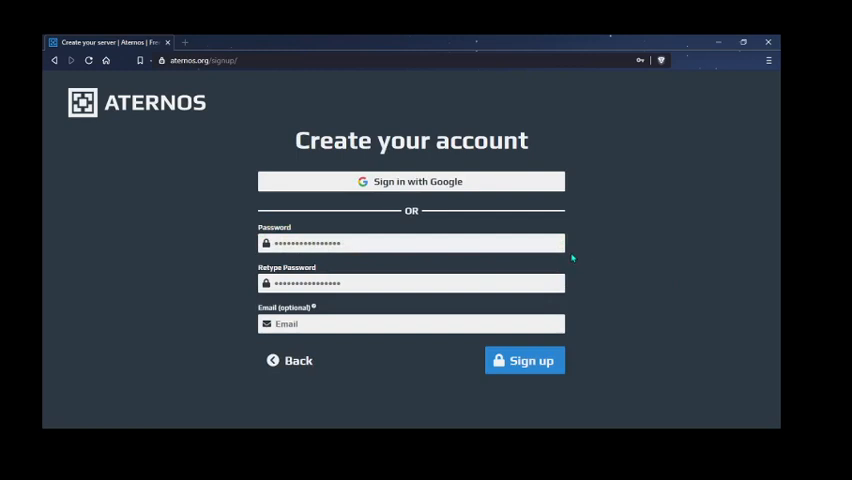
mouse_move(428, 246)
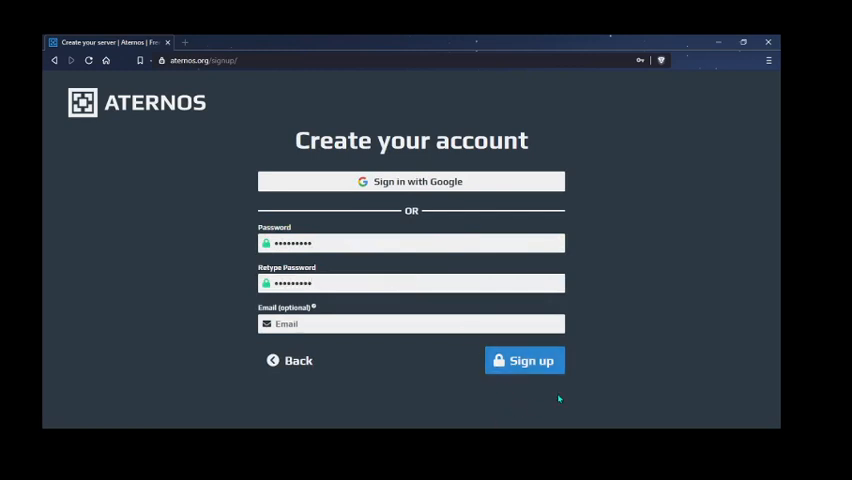
left_click(524, 360)
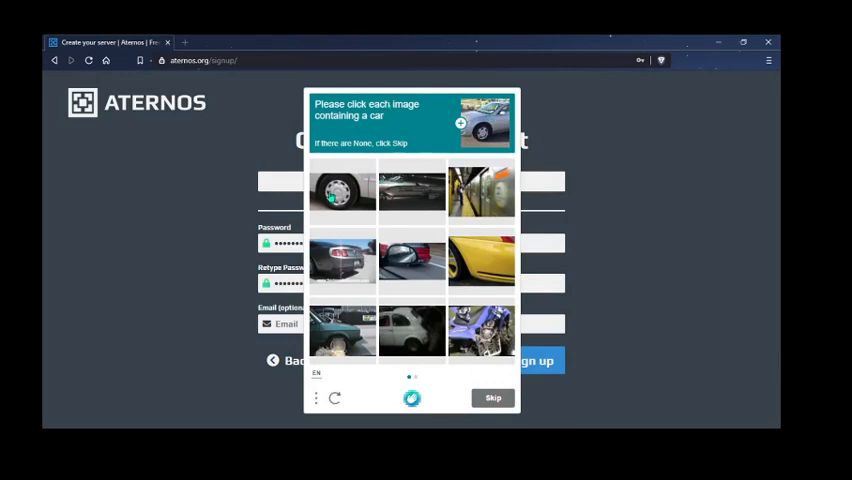
Pass the car-image captcha verification and submit the account sign-up.
left_click(412, 190)
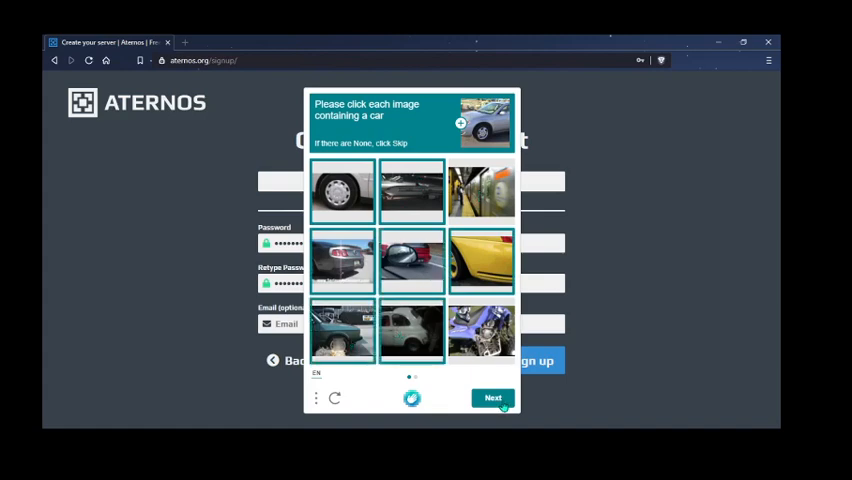
left_click(492, 396)
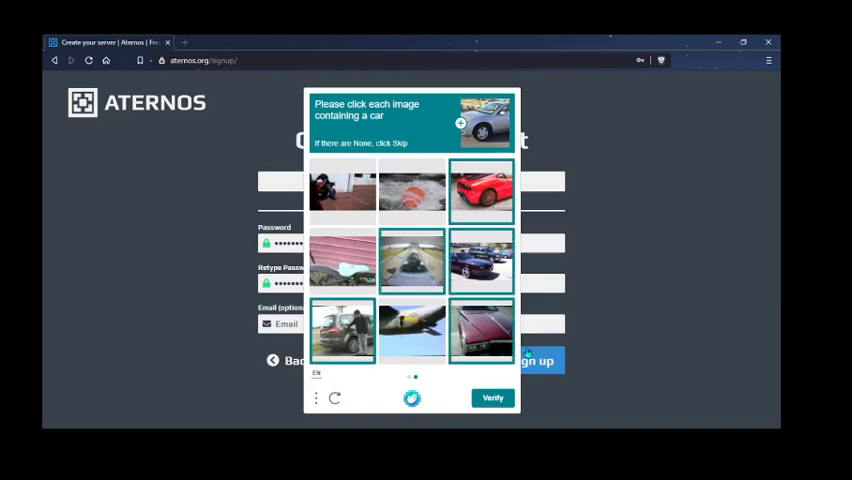
left_click(492, 396)
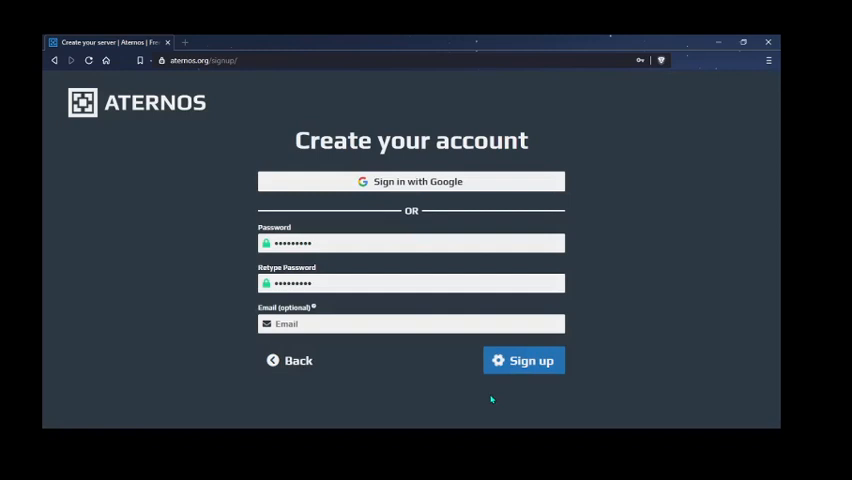
left_click(524, 360)
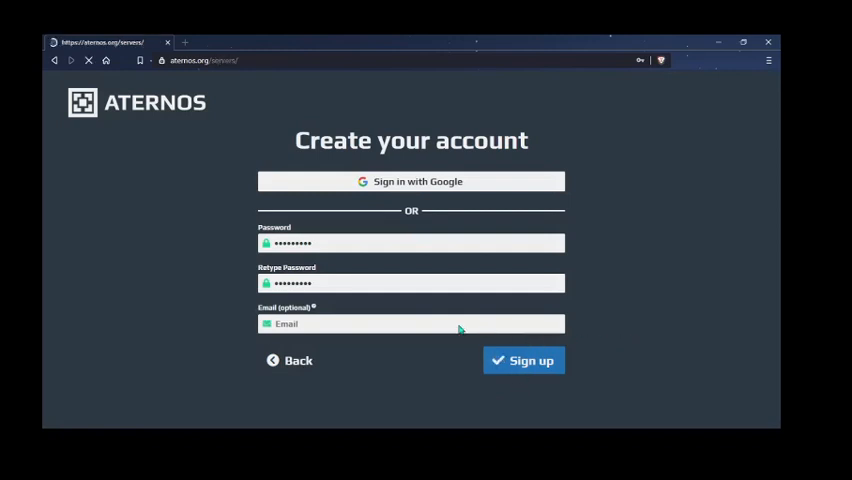
Create a Java Edition server, HayatoTutorial.aternos.me, and land on its offline dashboard.
left_click(524, 360)
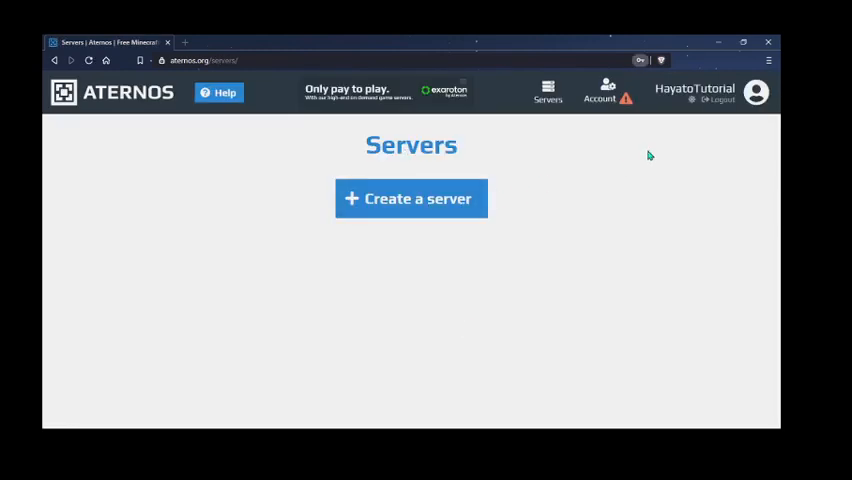
left_click(412, 198)
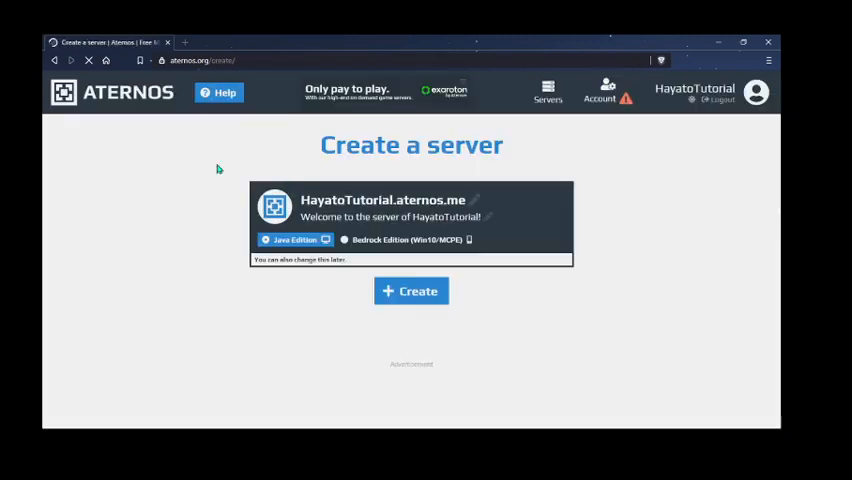
left_click(412, 292)
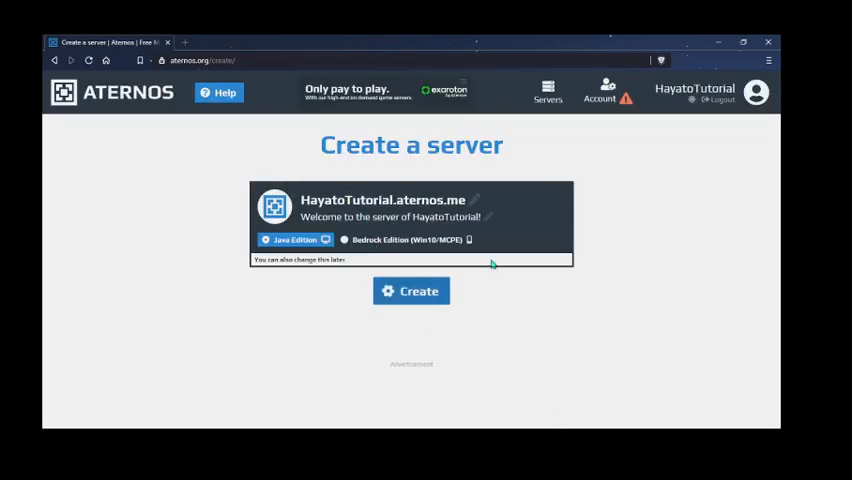
left_click(412, 292)
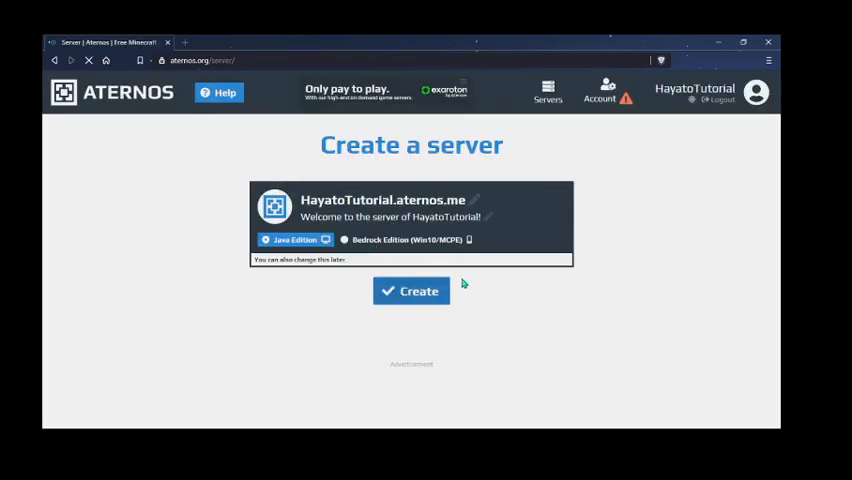
left_click(412, 292)
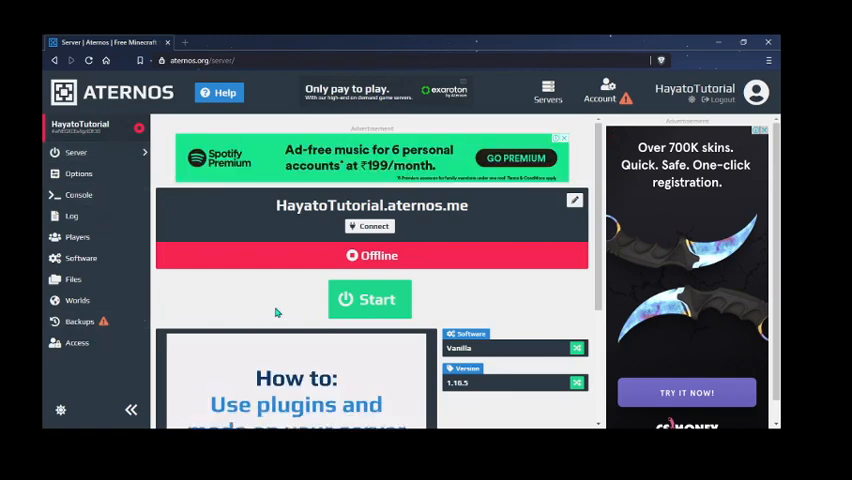
From the Backups page, start connecting a Google account for Drive backups.
left_click(80, 320)
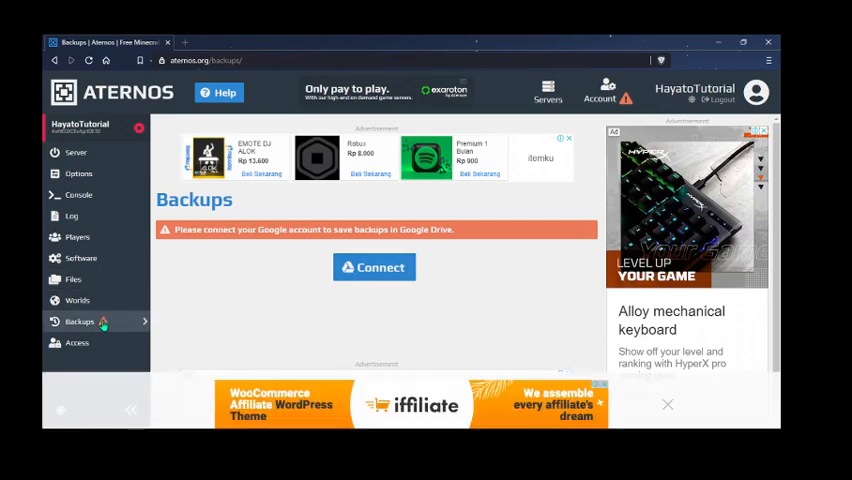
left_click(372, 268)
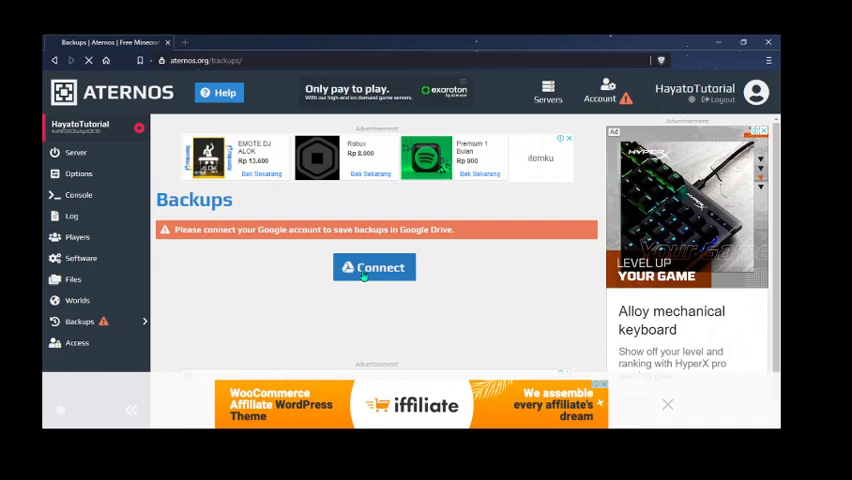
left_click(374, 268)
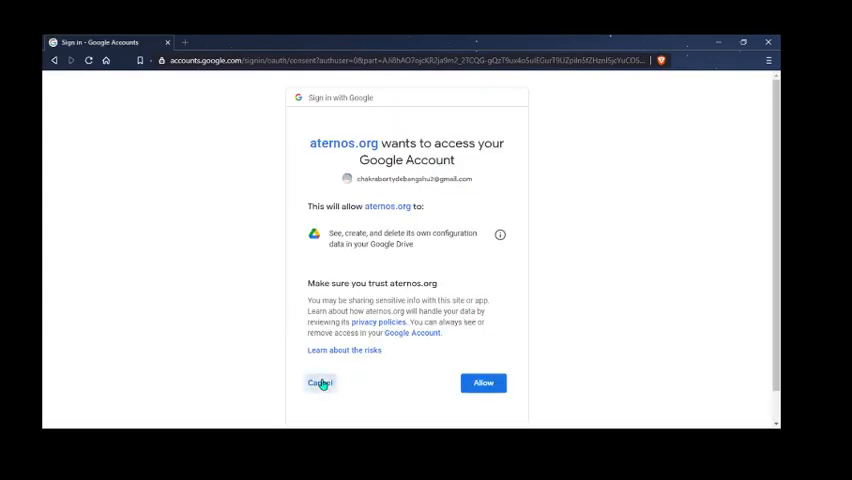
Pick the Google account and allow Aternos to manage its own backup data in Drive.
left_click(320, 384)
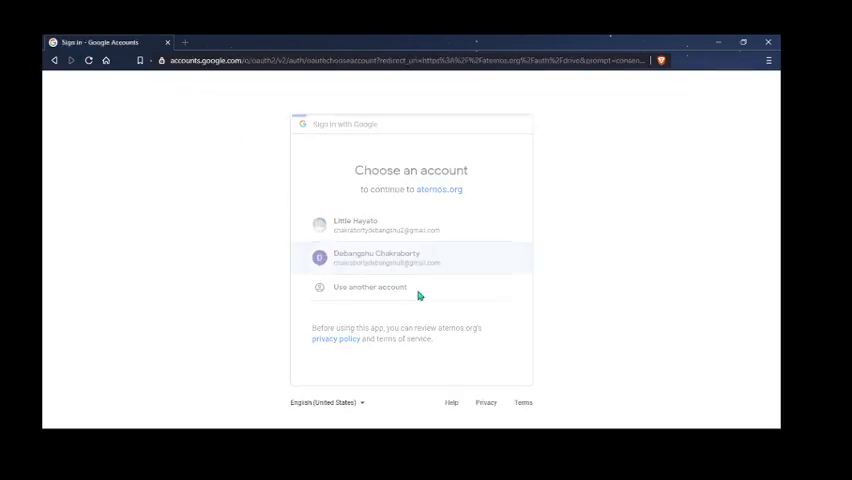
left_click(410, 256)
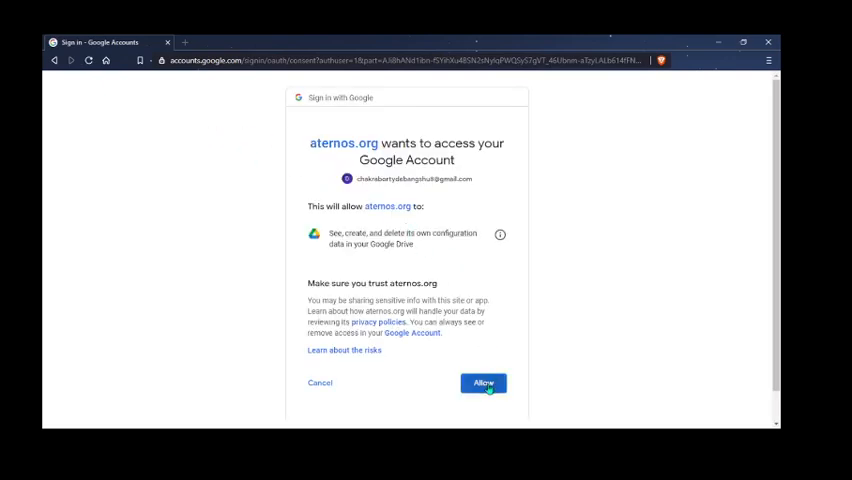
left_click(484, 384)
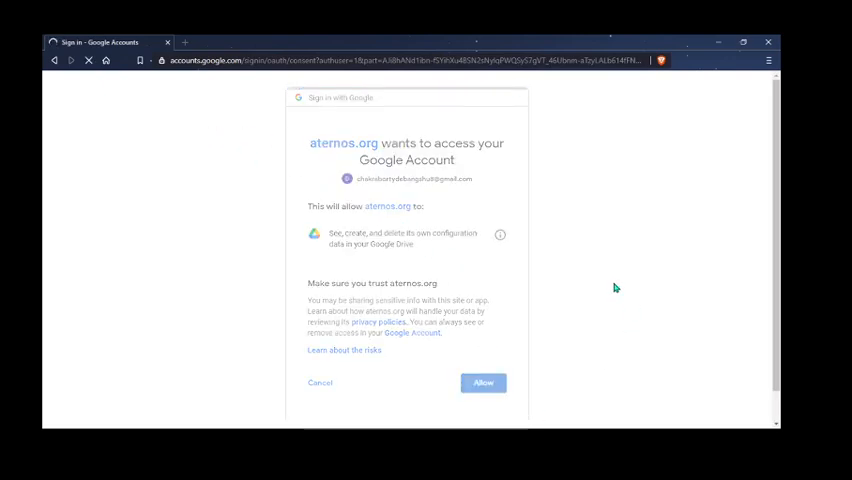
left_click(484, 382)
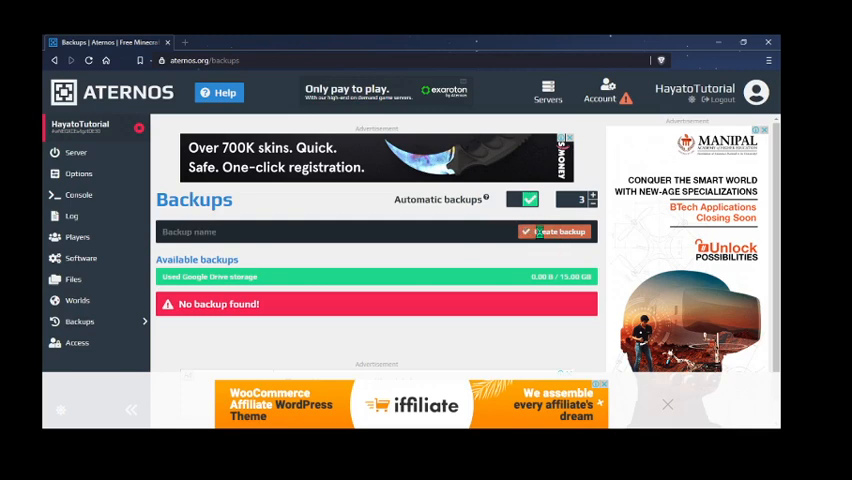
Create a manual server backup stored in Google Drive and dismiss the sidebar ad.
left_click(556, 232)
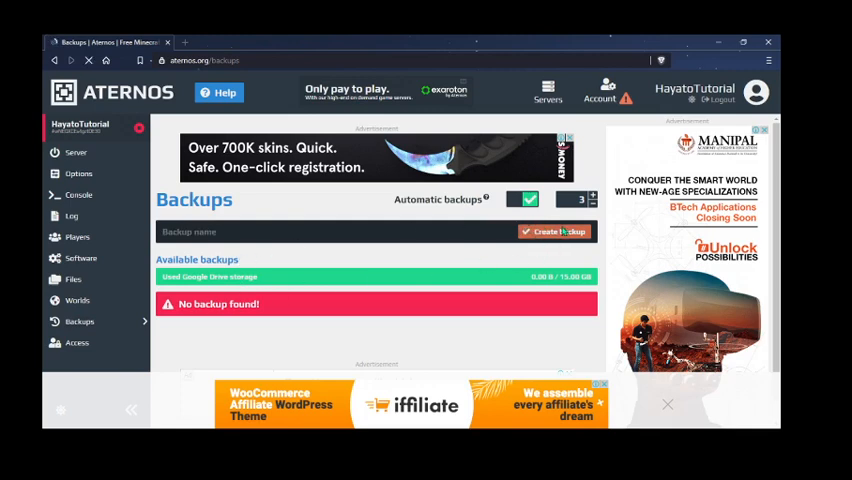
left_click(554, 232)
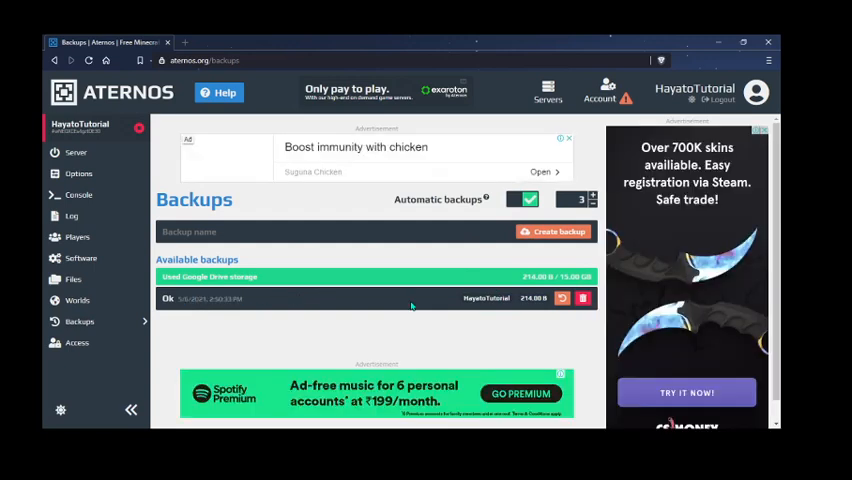
mouse_move(536, 284)
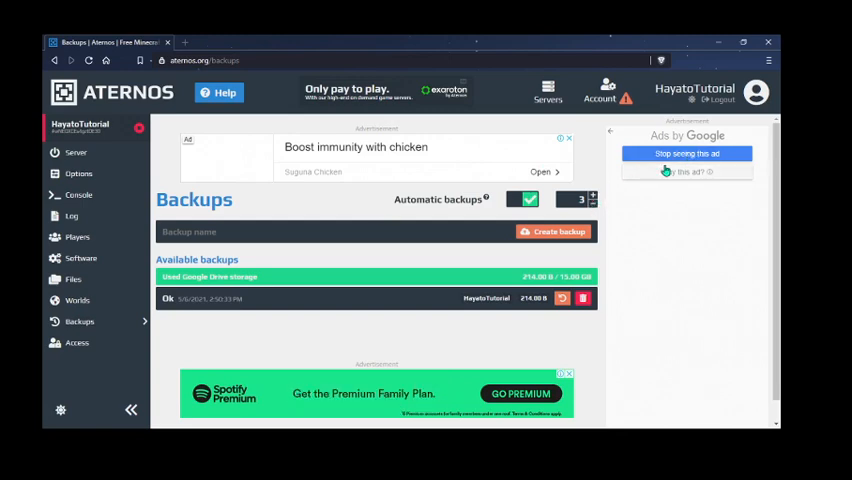
left_click(688, 152)
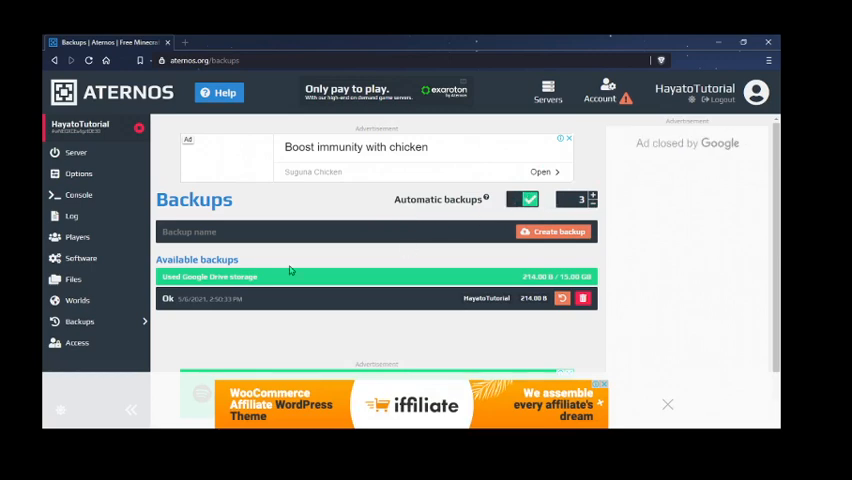
mouse_move(500, 228)
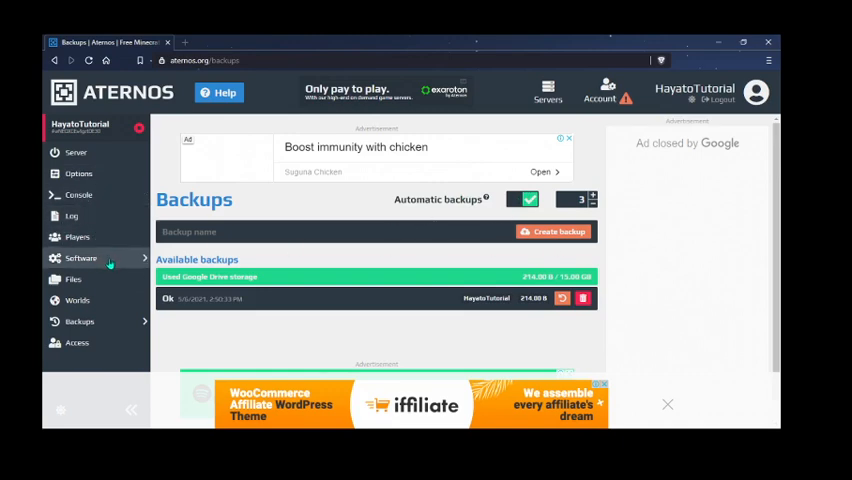
left_click(80, 258)
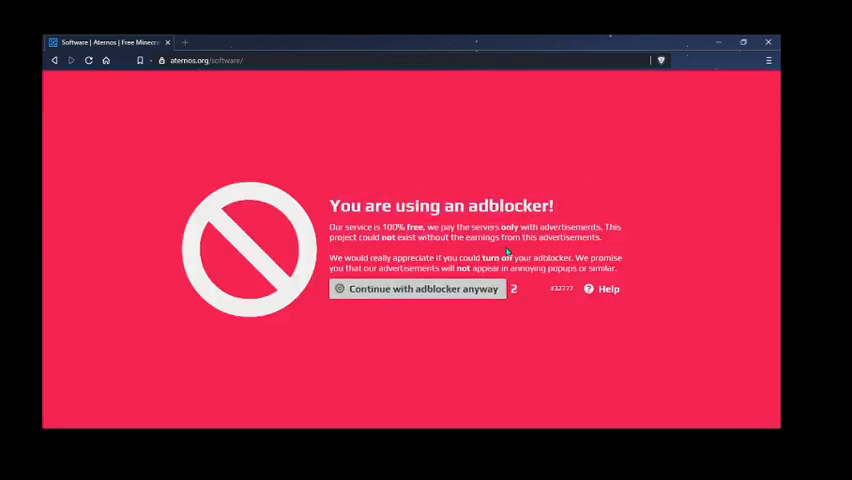
Get past the adblocker warning and choose Snapshot from the Java Edition software list.
left_click(416, 288)
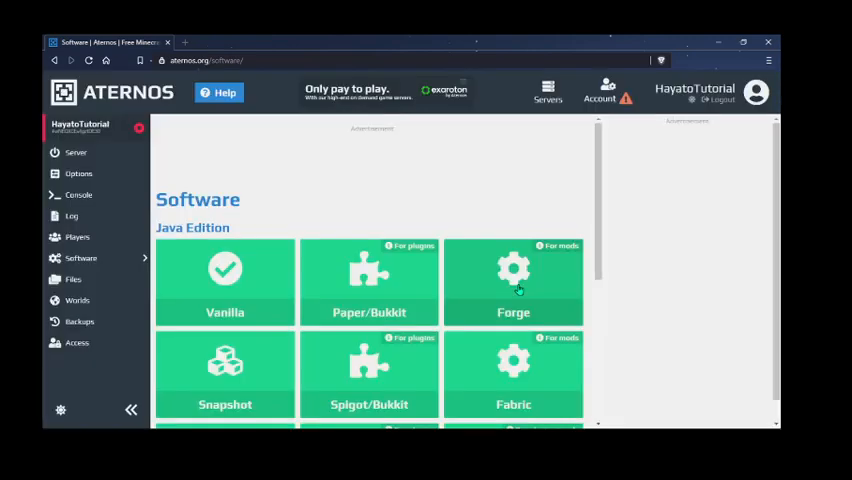
scroll("down", 3)
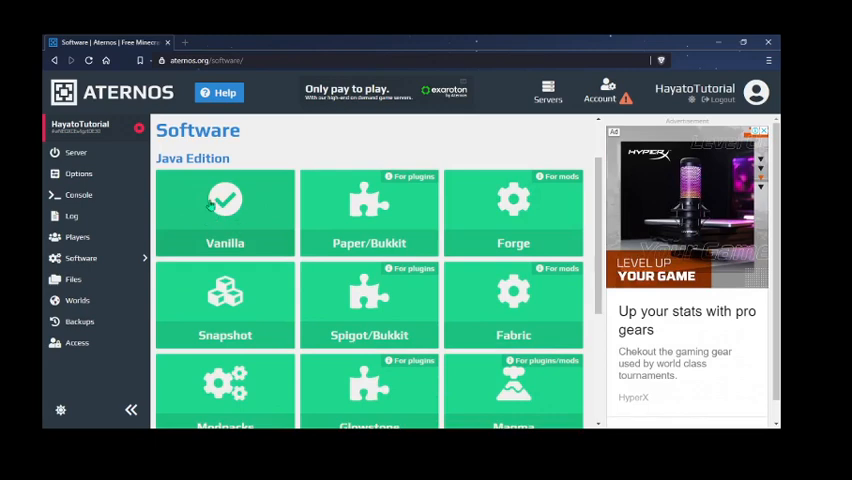
mouse_move(186, 196)
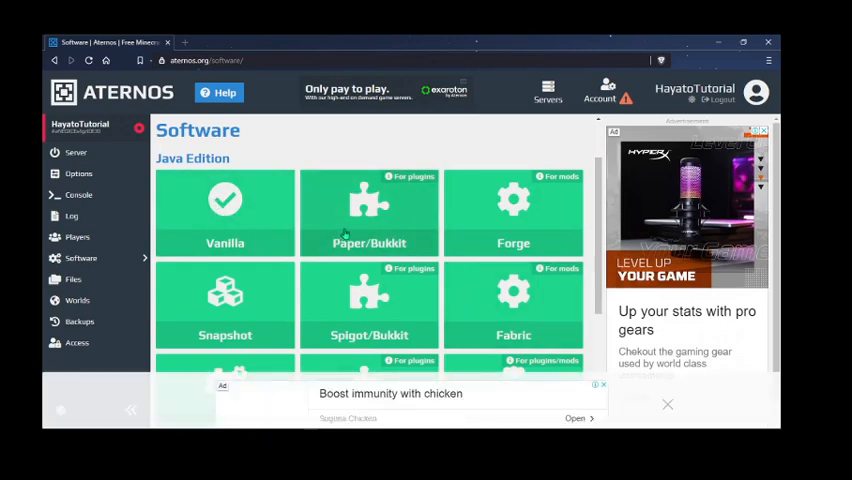
mouse_move(388, 200)
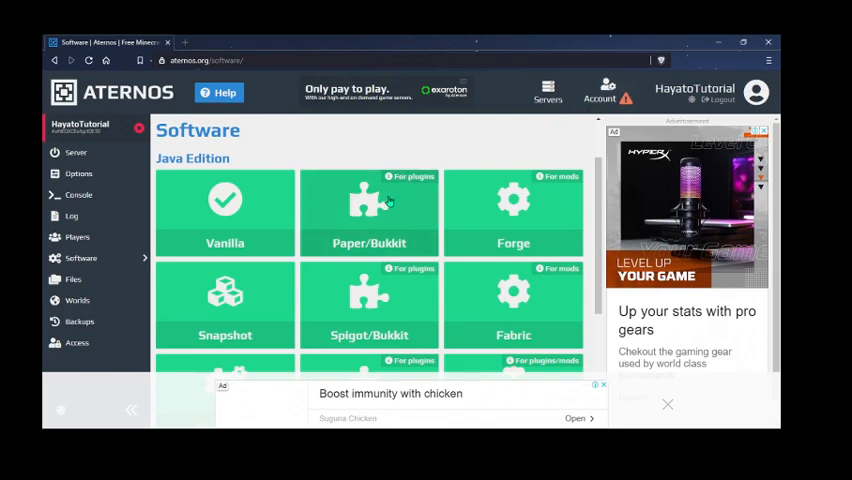
mouse_move(352, 240)
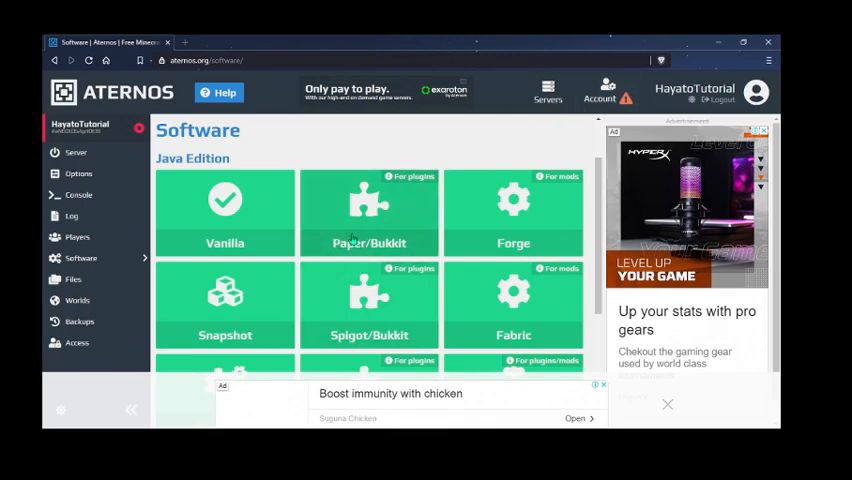
left_click(368, 212)
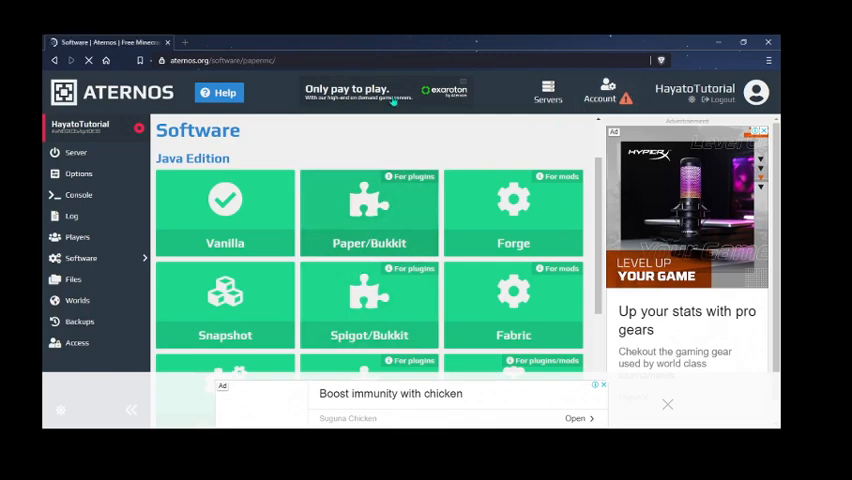
left_click(368, 210)
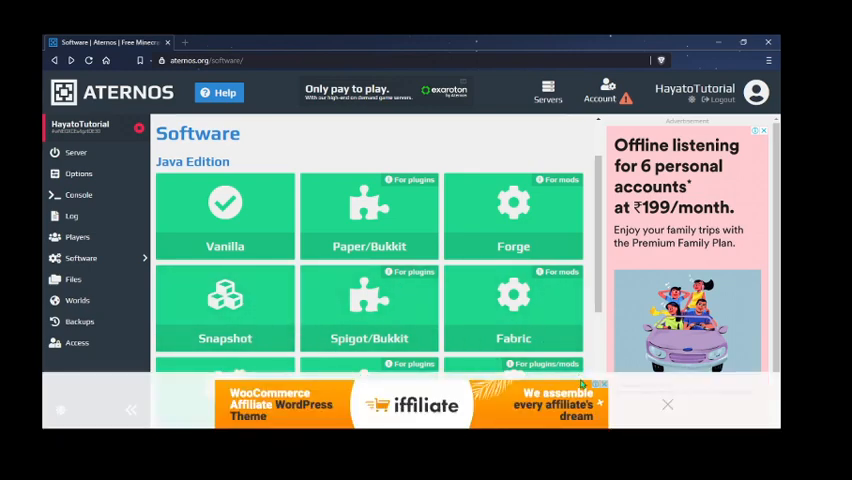
left_click(668, 404)
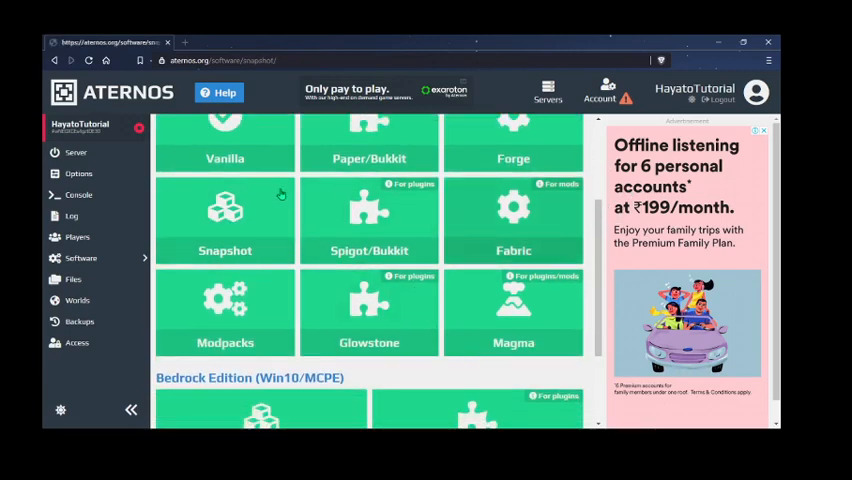
Install Snapshot version 21w18a as the server software.
left_click(224, 220)
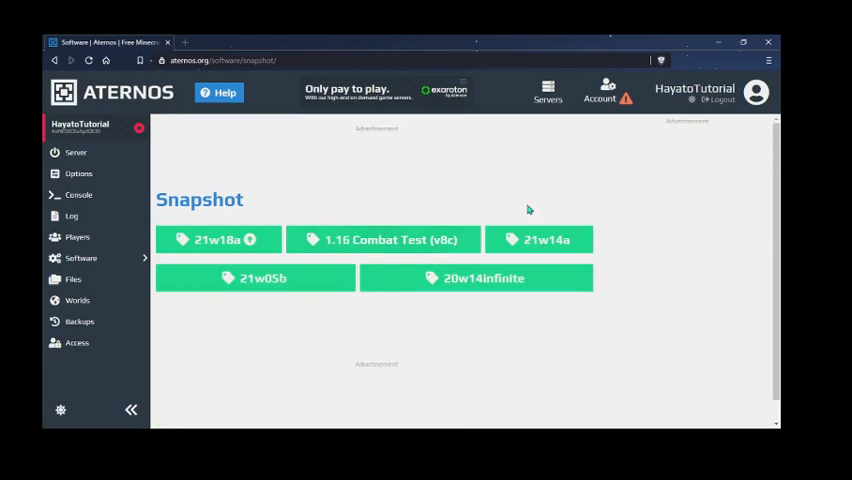
mouse_move(424, 224)
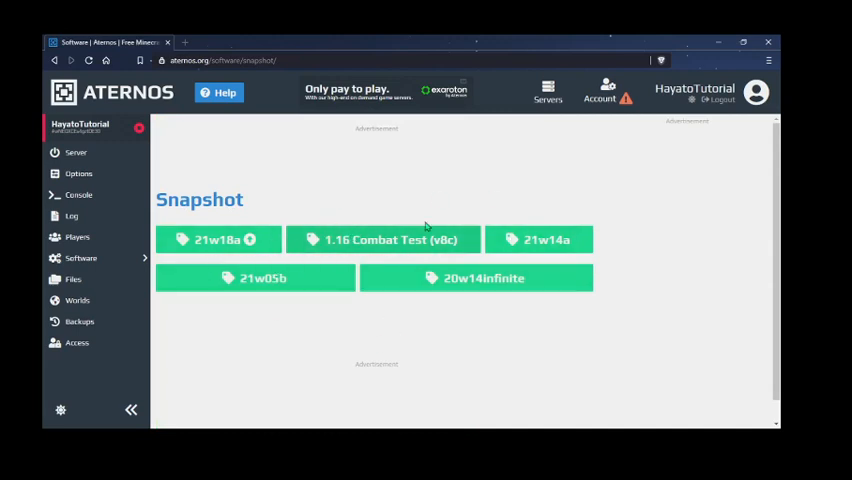
double_click(200, 200)
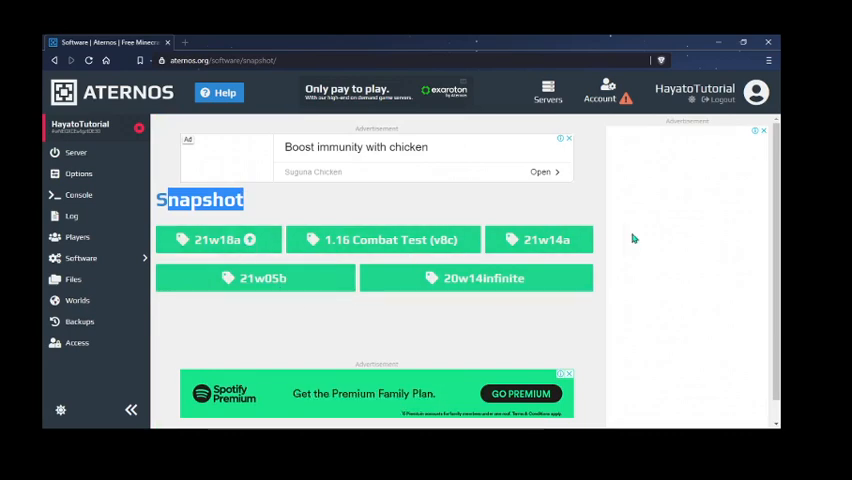
mouse_move(338, 260)
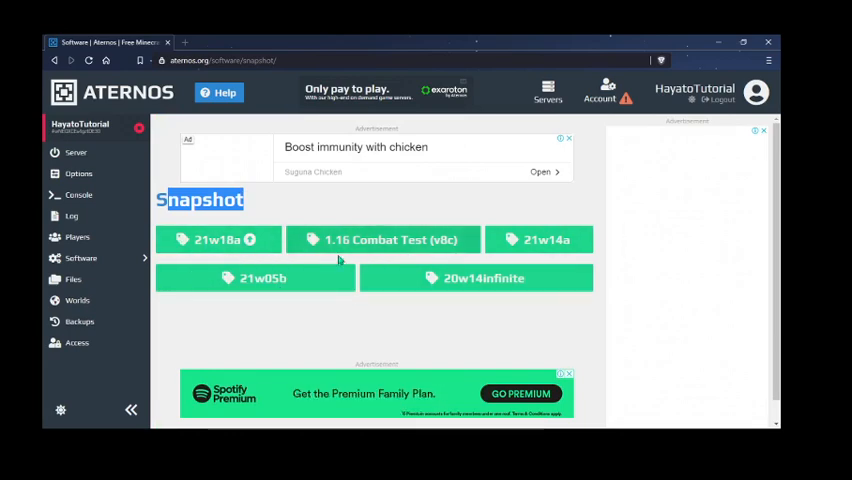
left_click(216, 240)
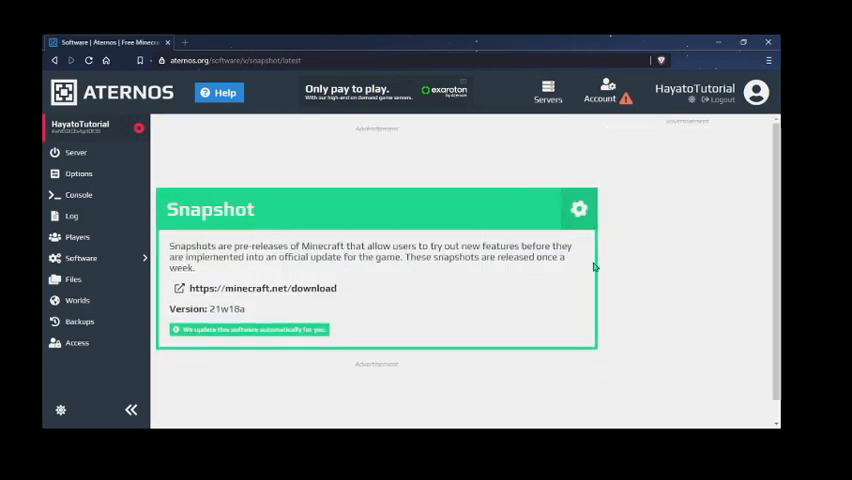
left_click(580, 208)
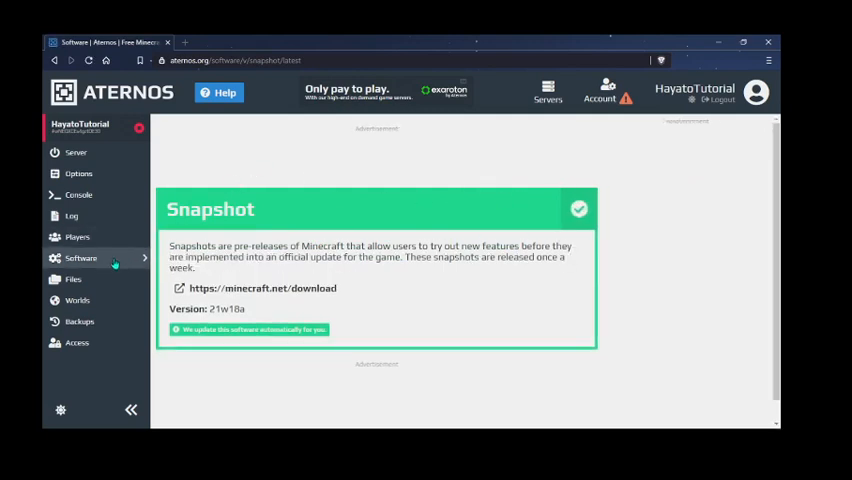
Return to the Java Edition software overview from the sidebar.
left_click(80, 258)
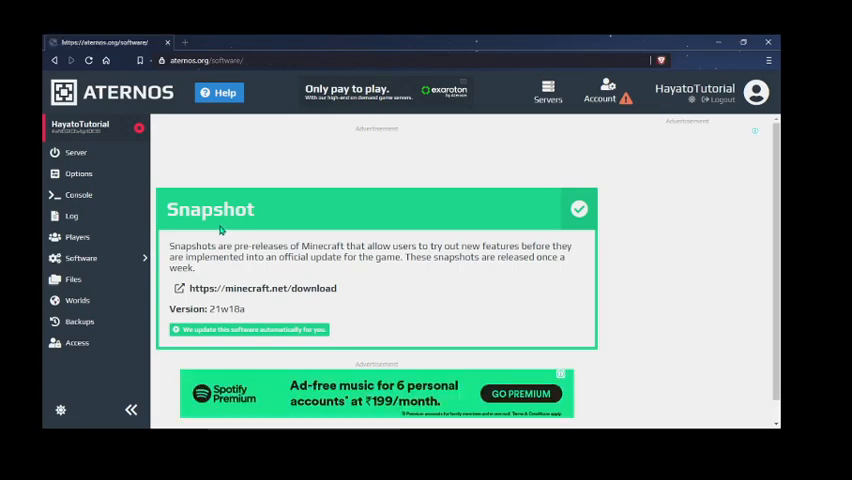
left_click(80, 258)
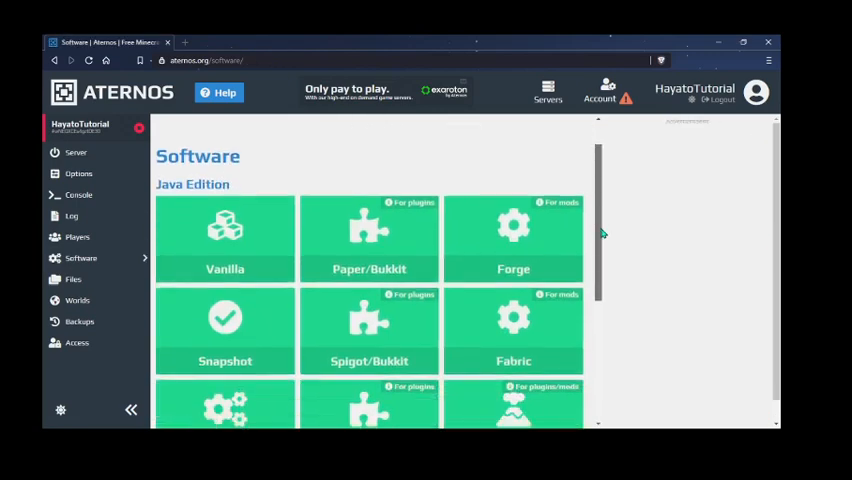
scroll("down", 3)
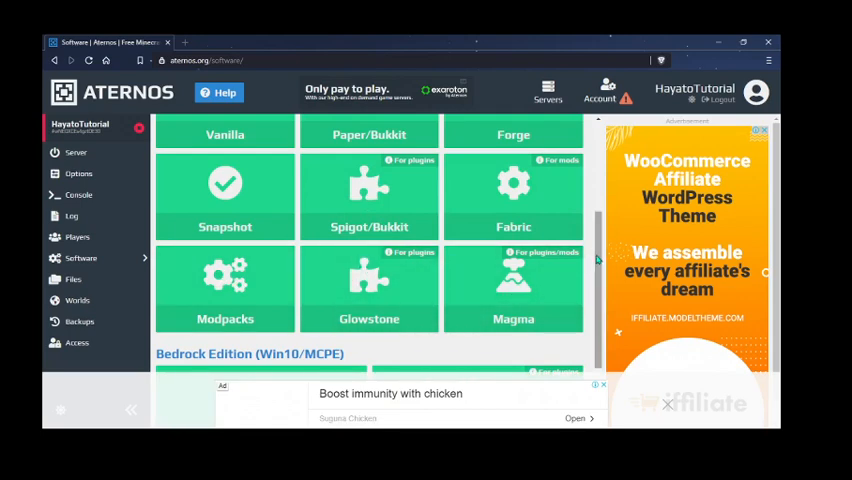
scroll("down", 3)
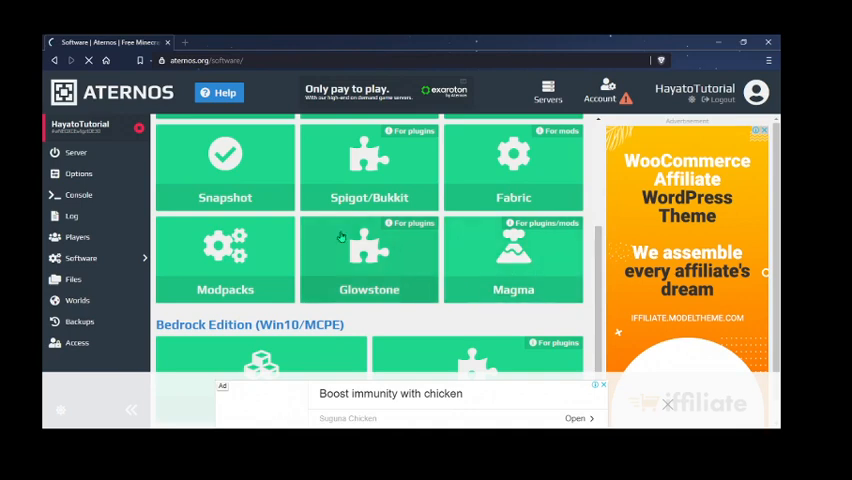
left_click(512, 260)
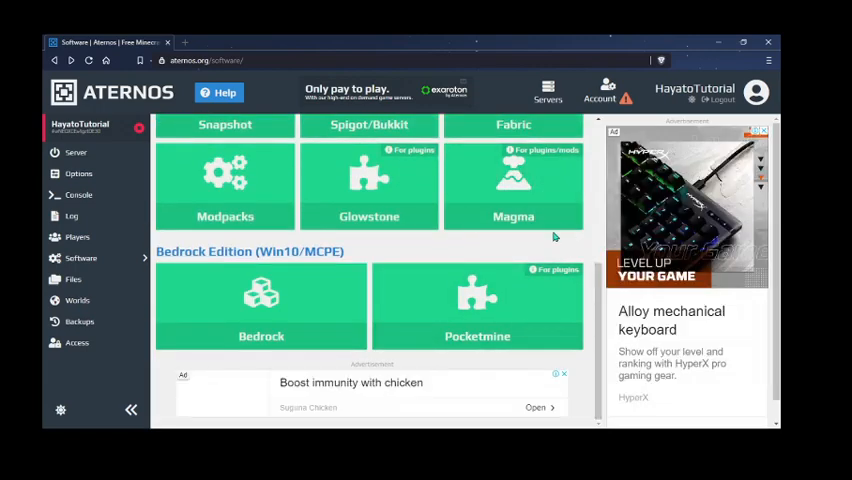
mouse_move(528, 224)
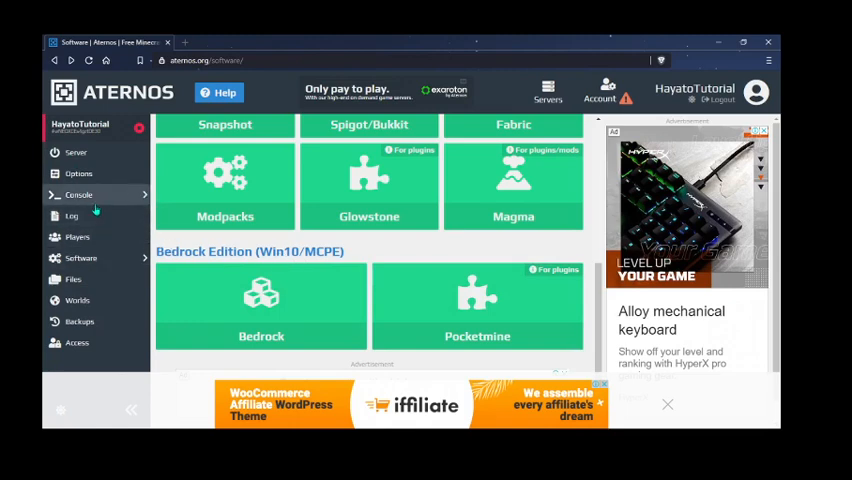
Visit the offline Console and Files pages, then land on the Access sharing page.
left_click(78, 194)
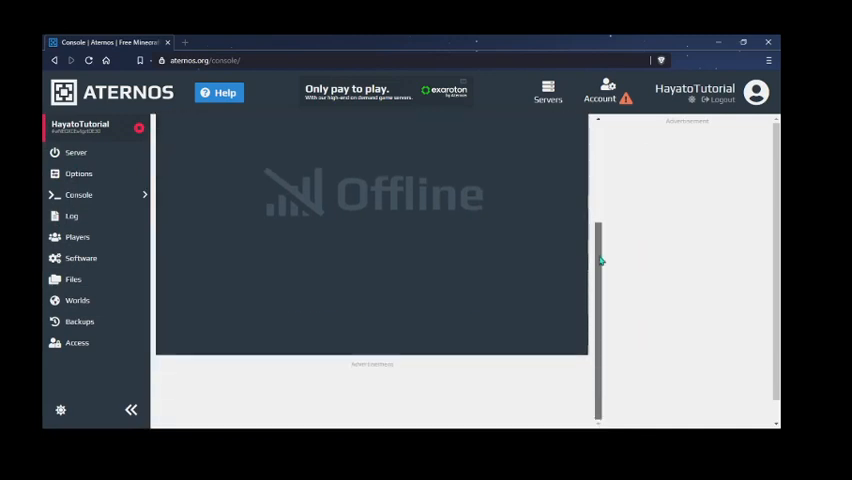
mouse_move(312, 274)
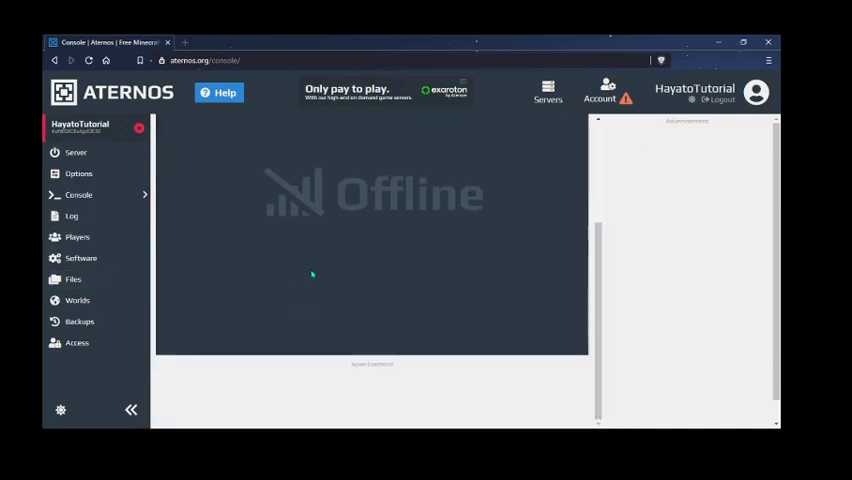
left_click(72, 280)
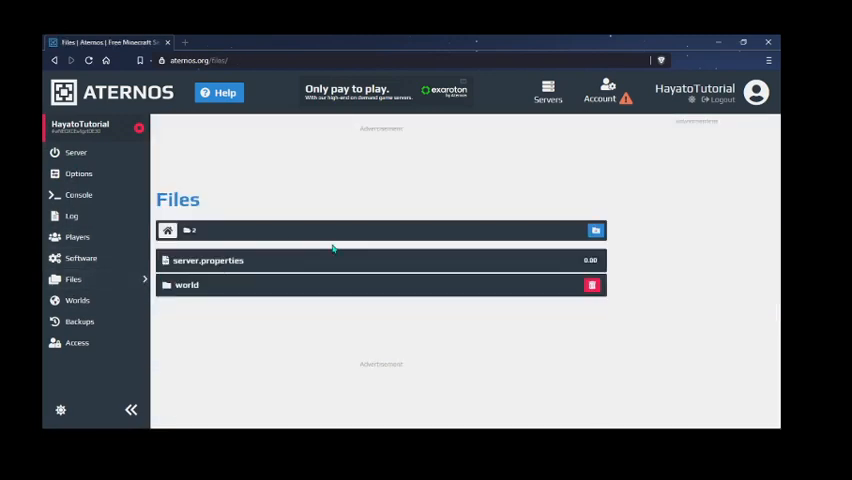
mouse_move(76, 344)
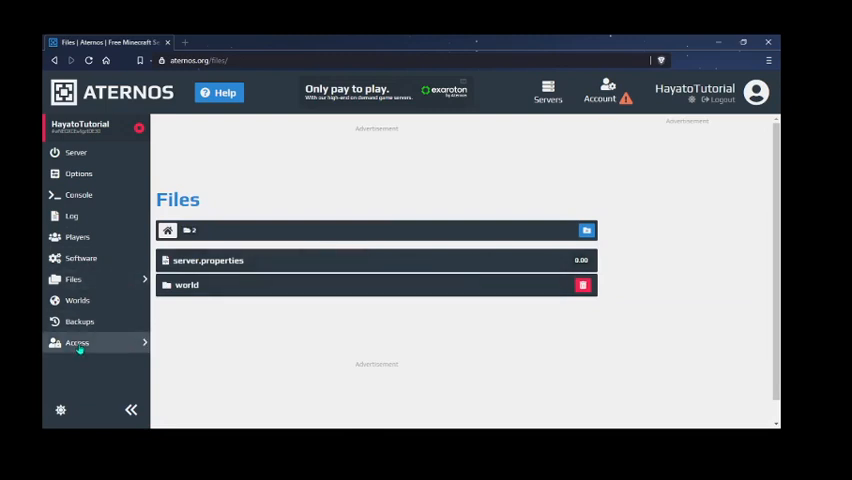
left_click(76, 342)
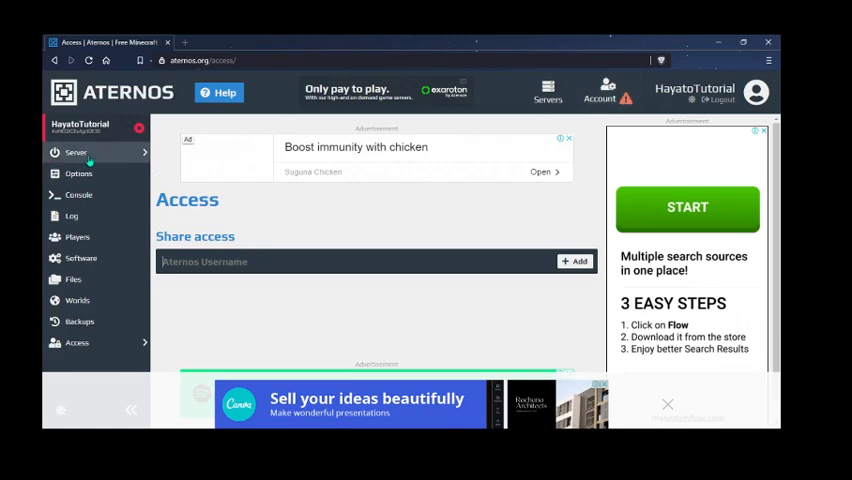
Go back to the HayatoTutorial server dashboard and scroll to its Snapshot 21w18a software info.
left_click(76, 152)
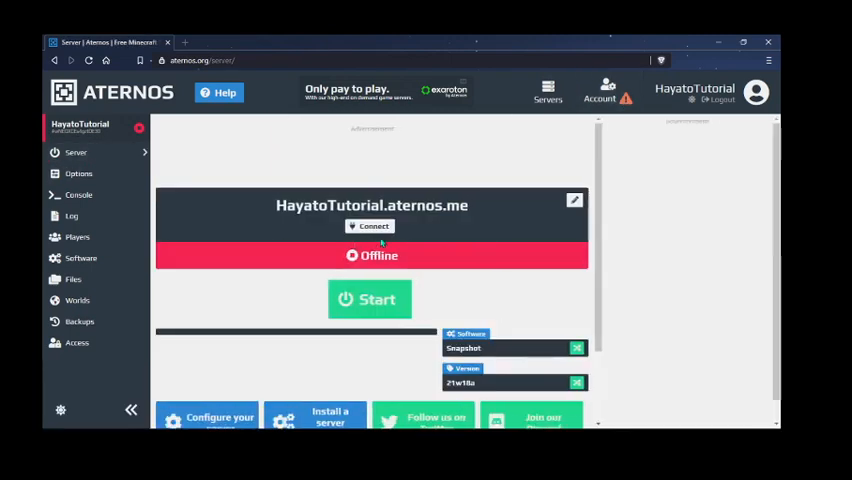
scroll("down", 3)
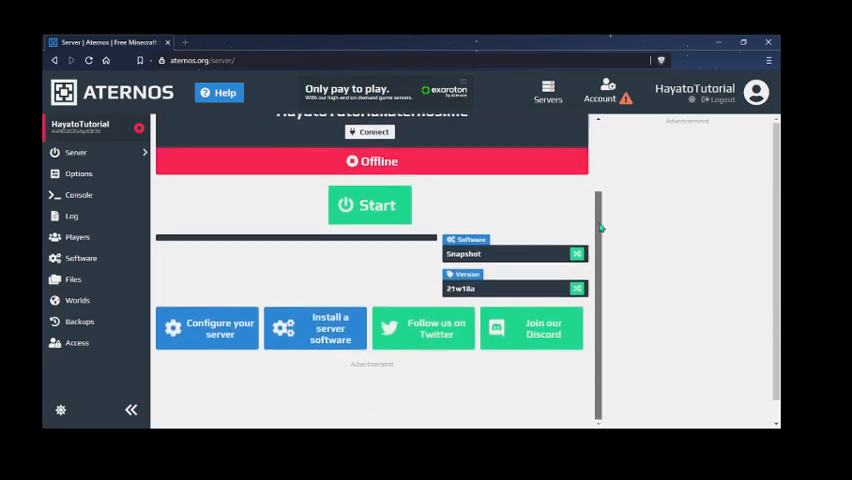
scroll("up", 3)
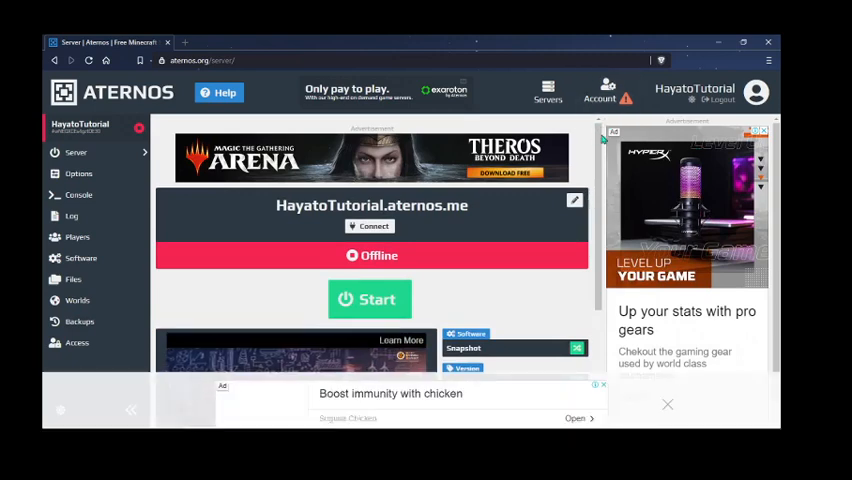
scroll("down", 3)
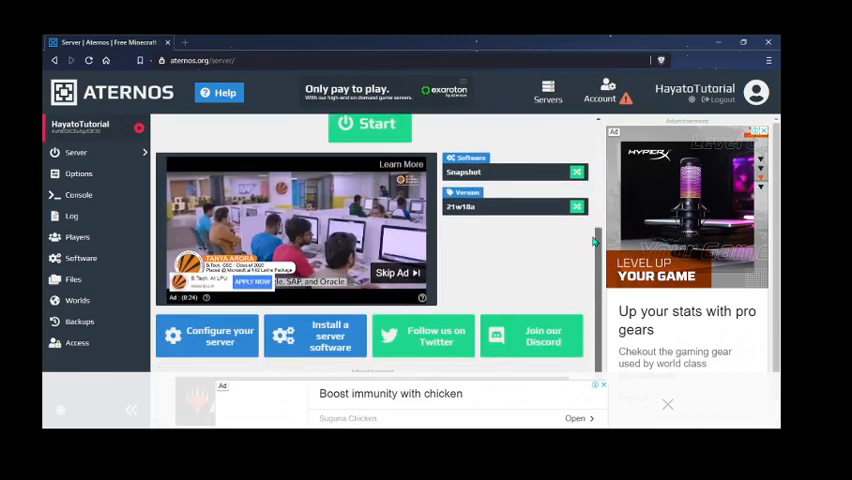